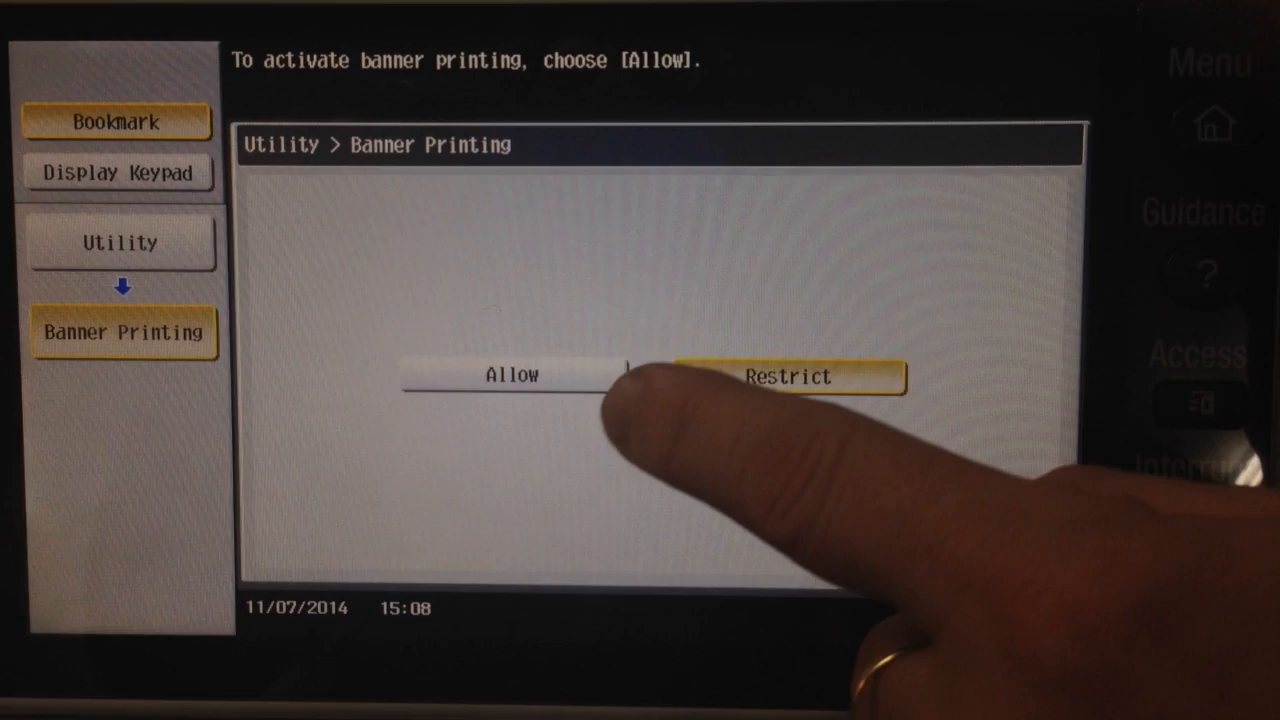
Allow banner printing under Utility > Banner Printing on the printer panel
click(511, 375)
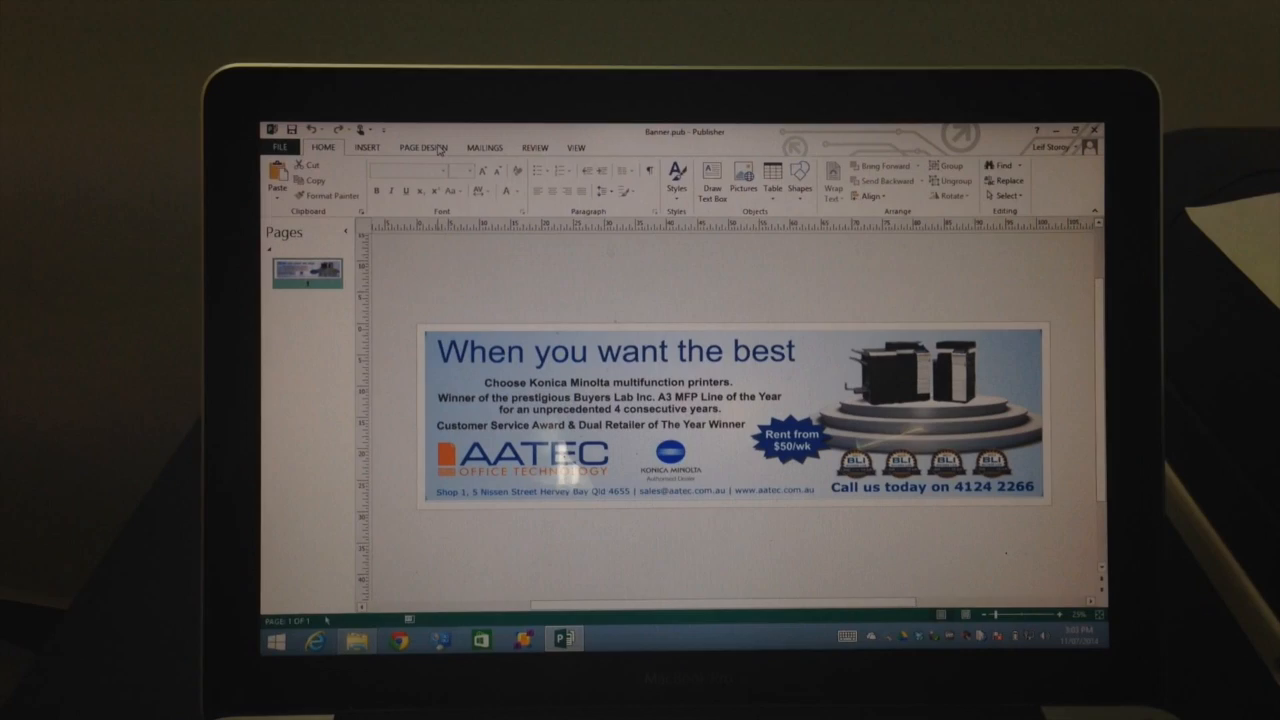
Review the banner's 102 × 29.7 cm size in Page Design's Page Setup
click(423, 147)
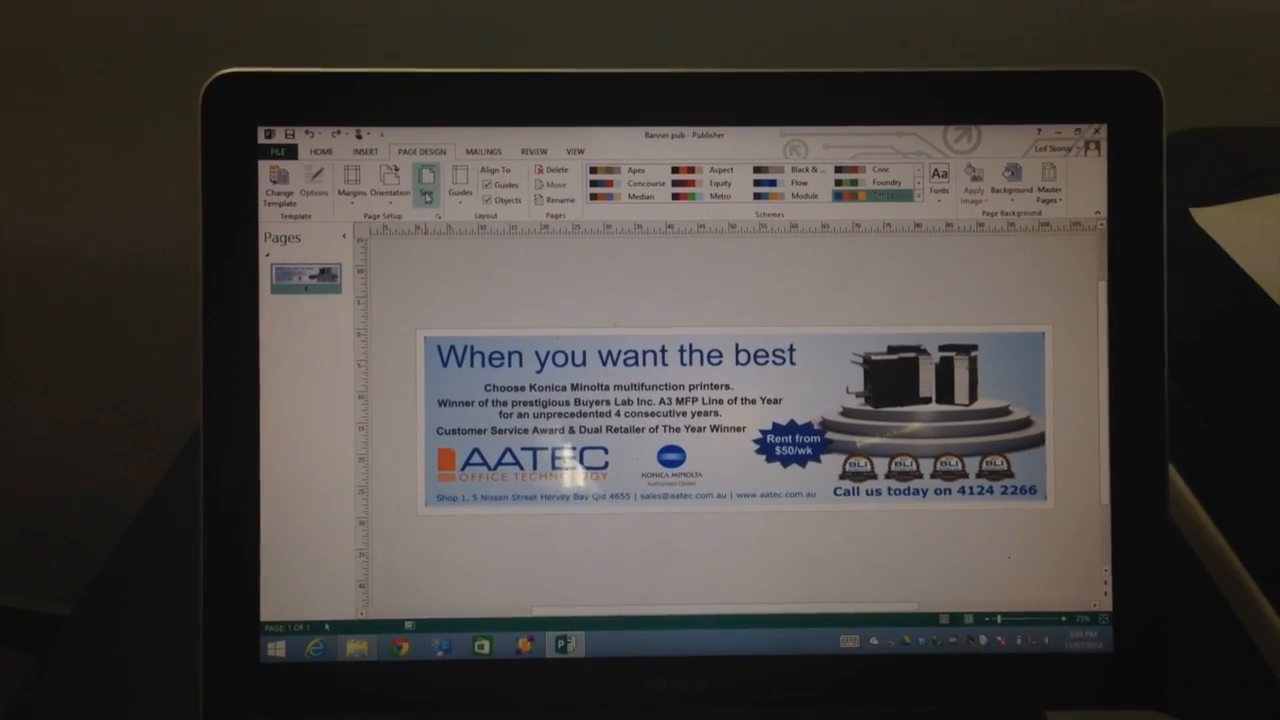
click(426, 188)
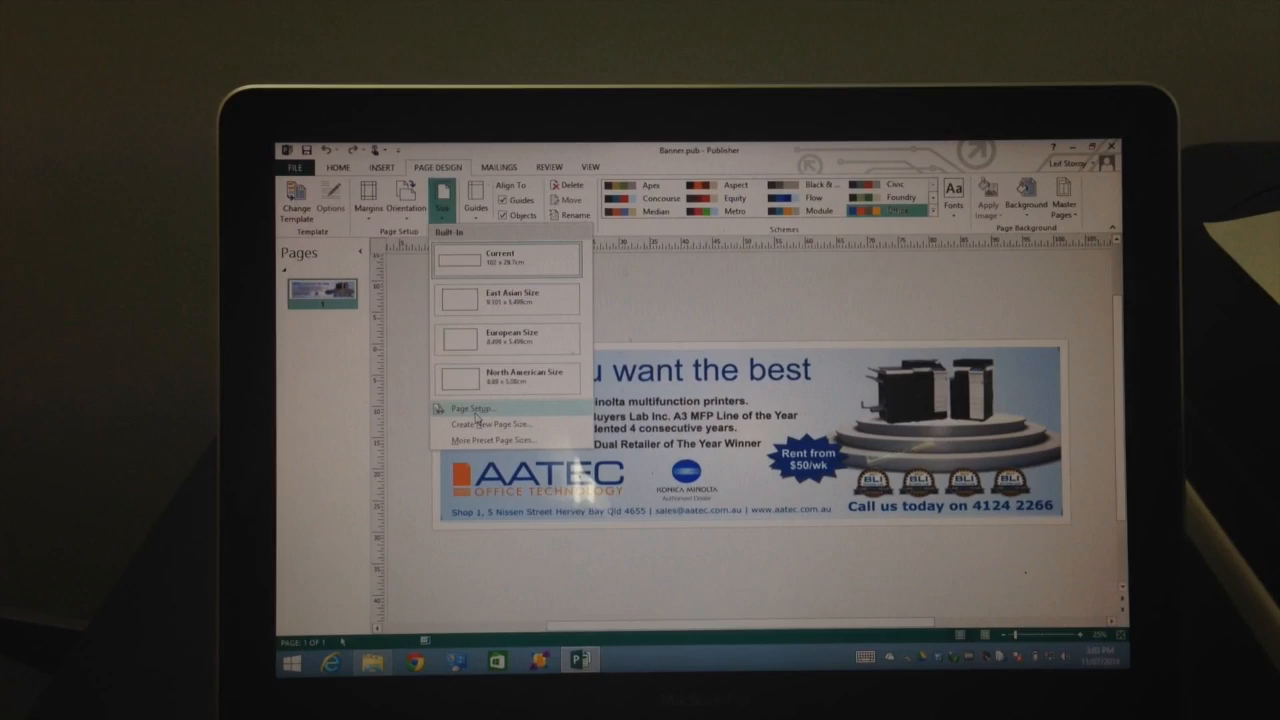
click(472, 408)
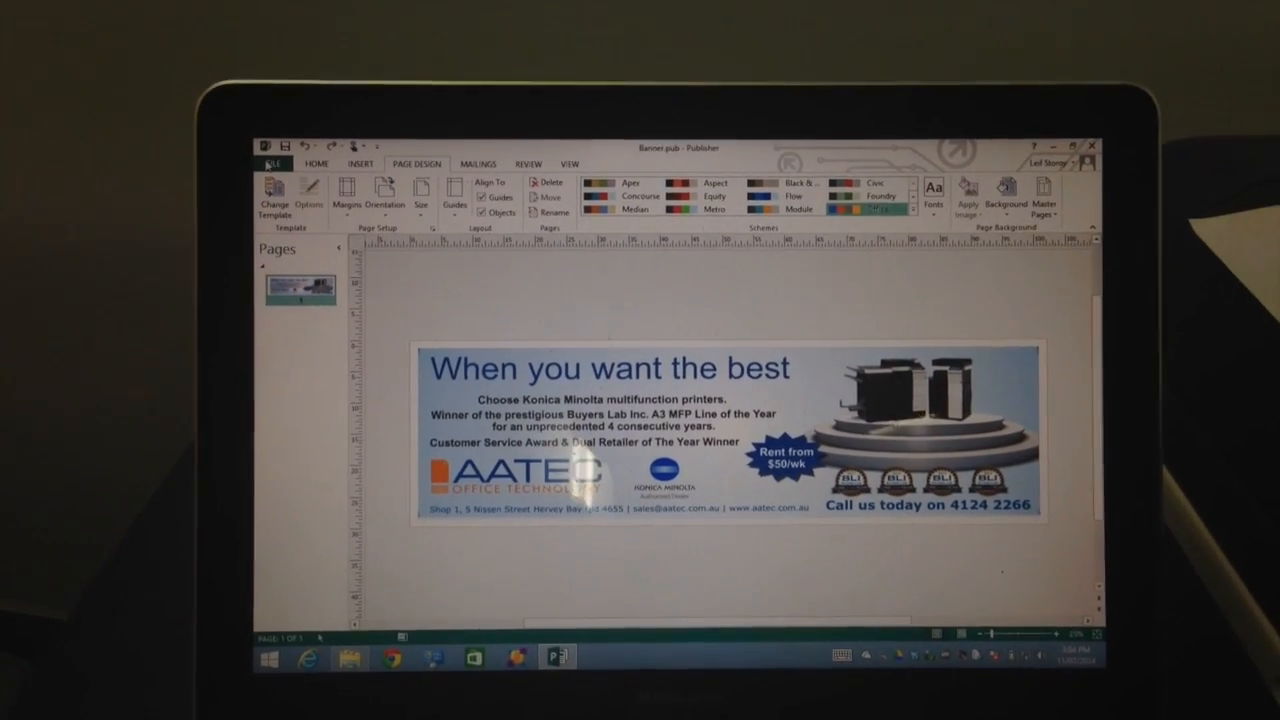
Show the KONICA MINOLTA C754SeriesPCL SP printer properties from the Print screen
click(278, 163)
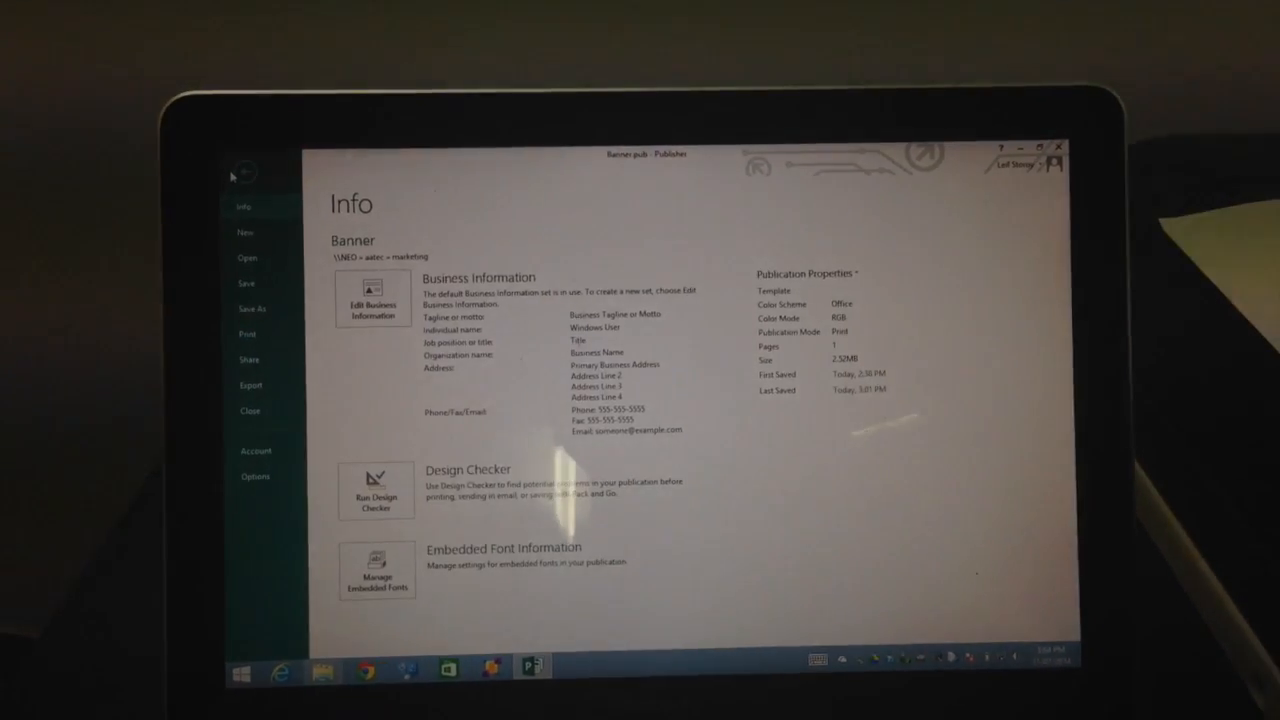
click(247, 333)
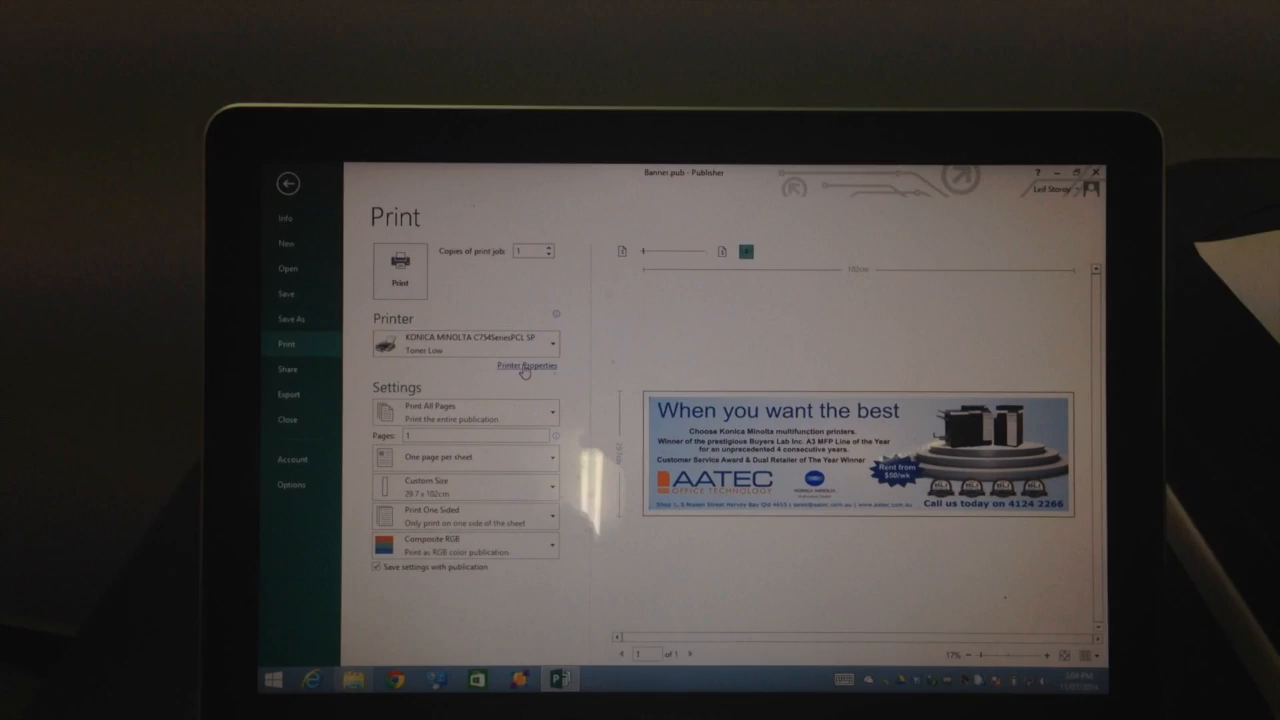
click(526, 365)
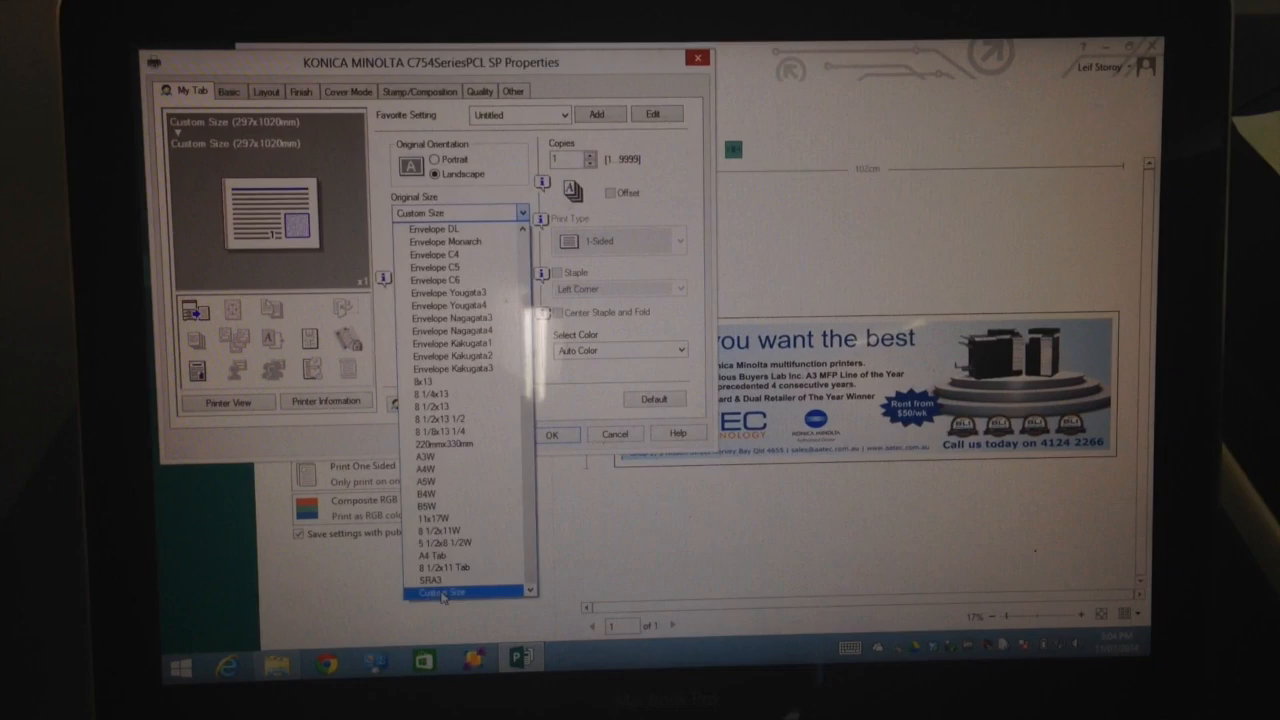
Set Original Size to a 297 × 1020 mm custom size and confirm
click(453, 592)
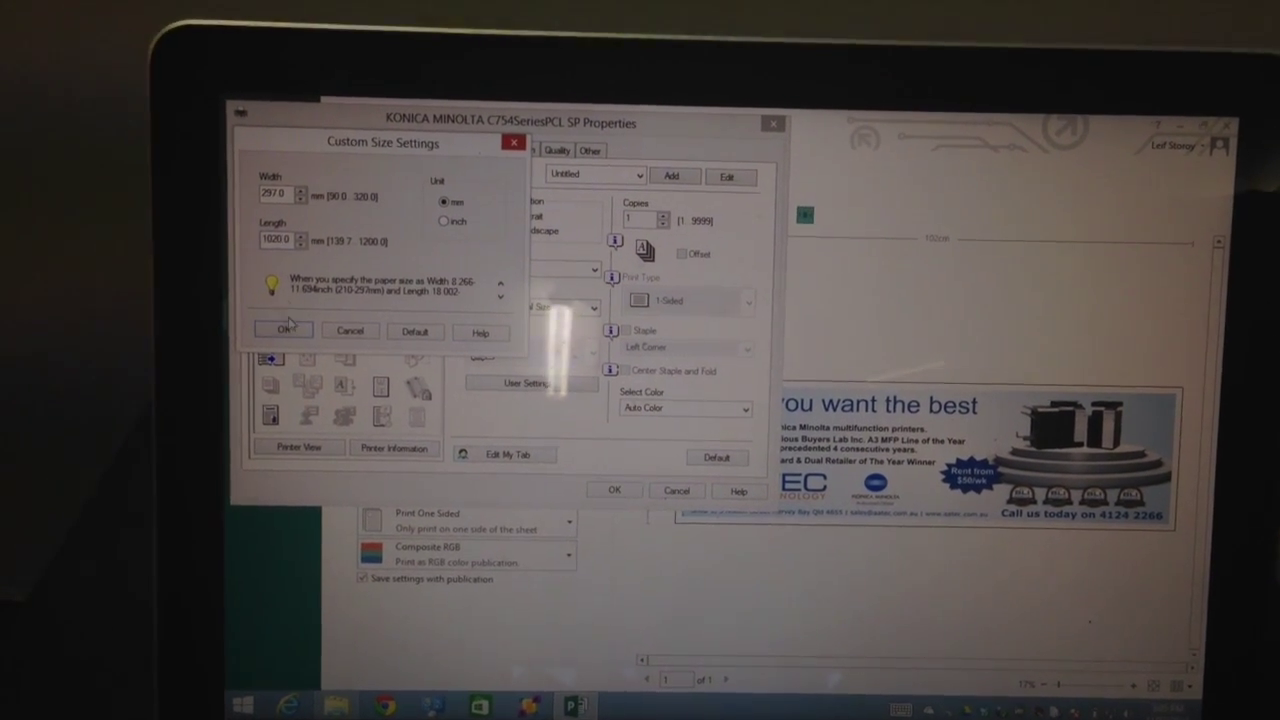
click(284, 329)
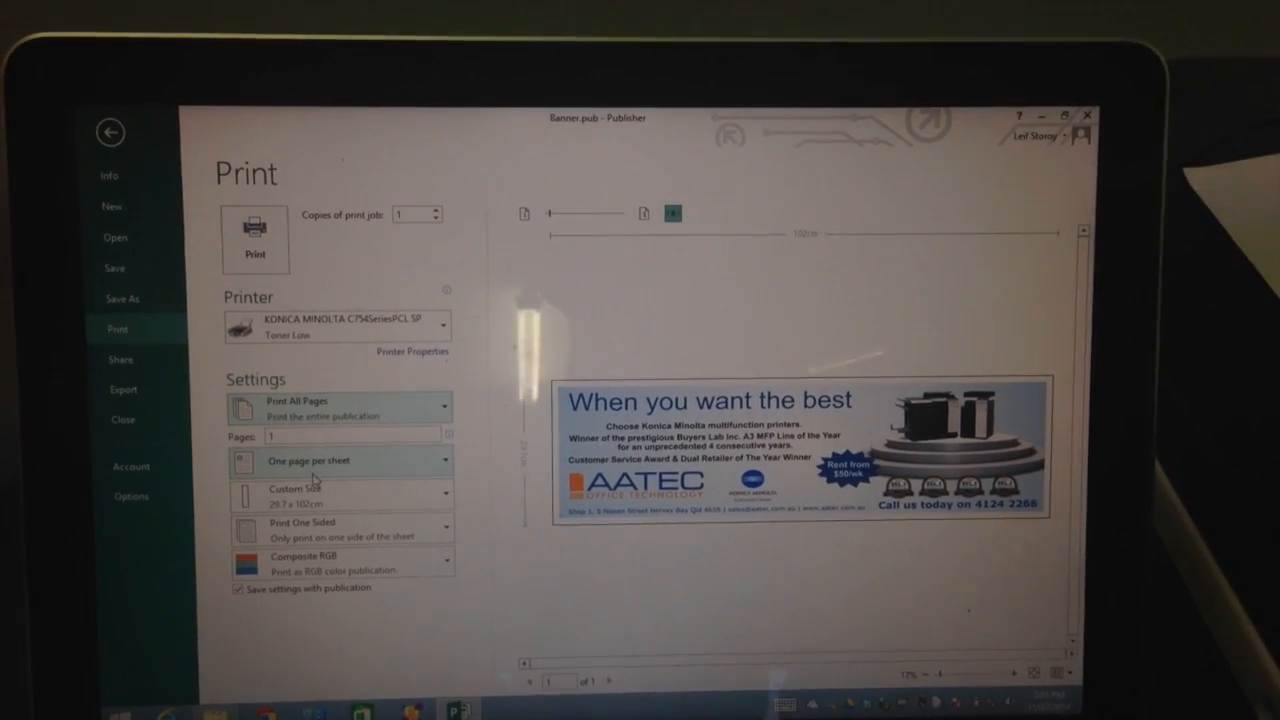
Keep One page per sheet for the banner print job
click(340, 461)
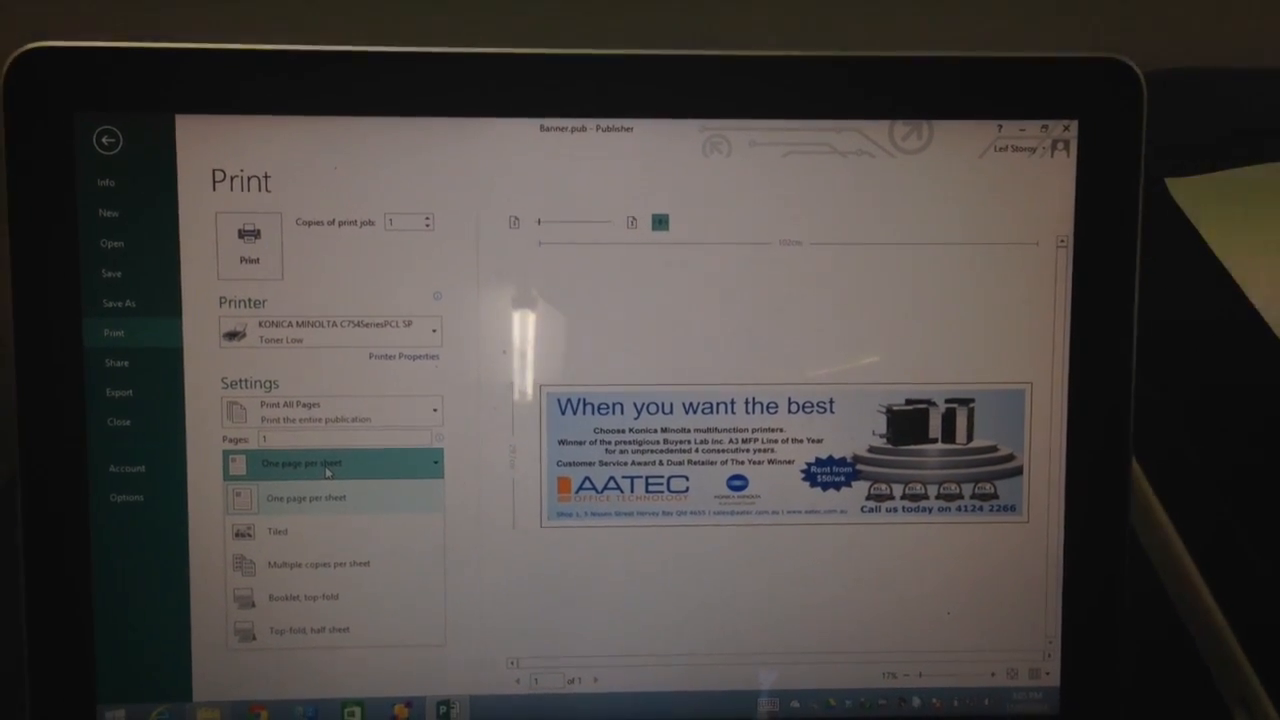
click(334, 498)
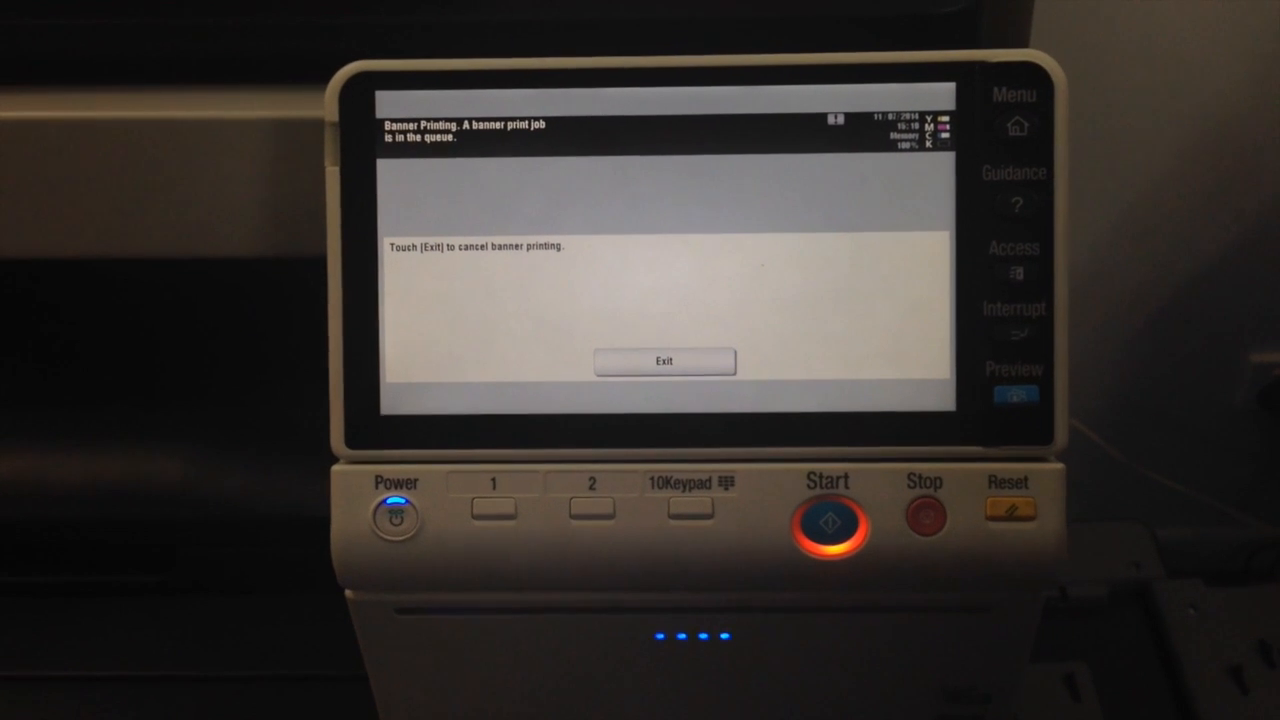
Load banner paper in the bypass tray and mark loading complete on the panel
click(664, 361)
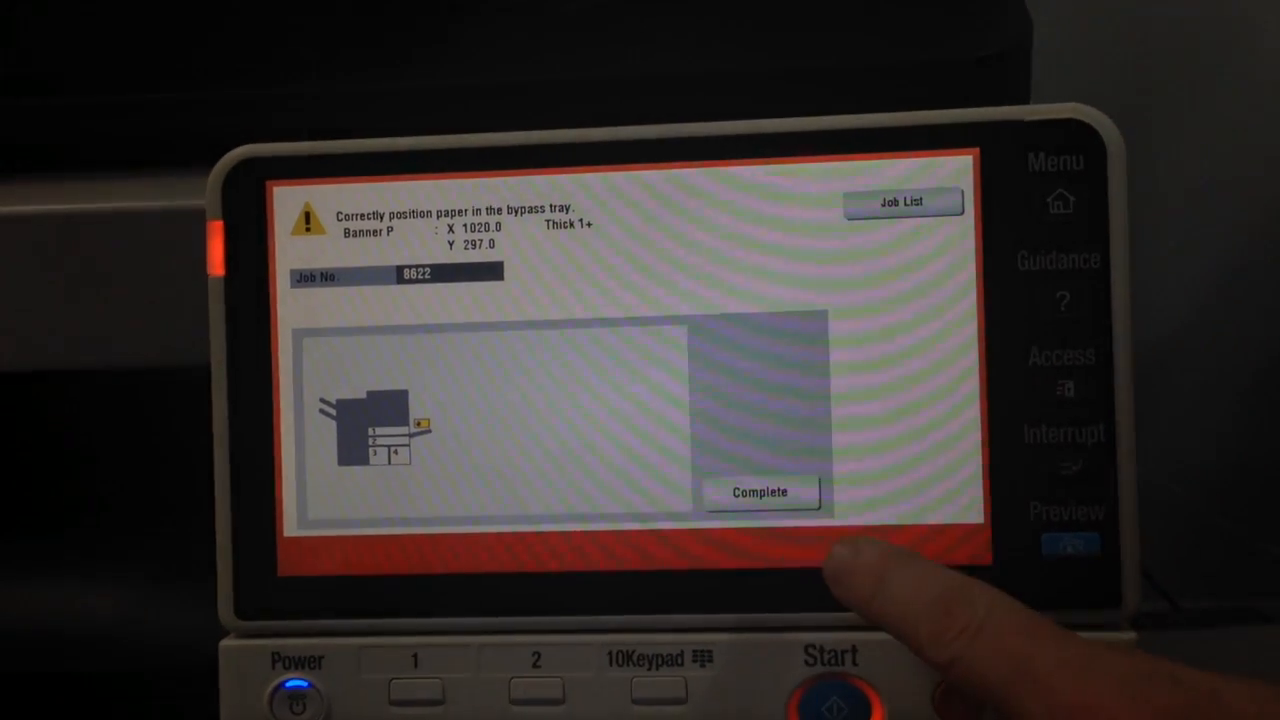
click(759, 492)
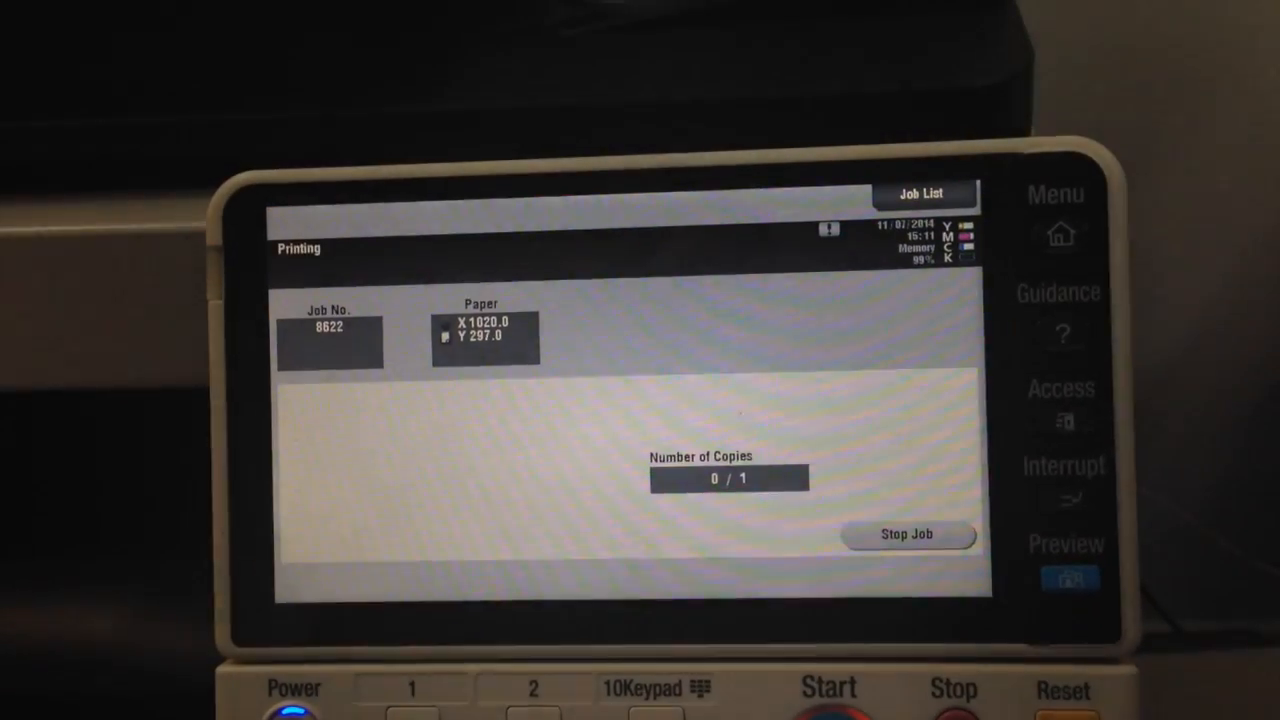